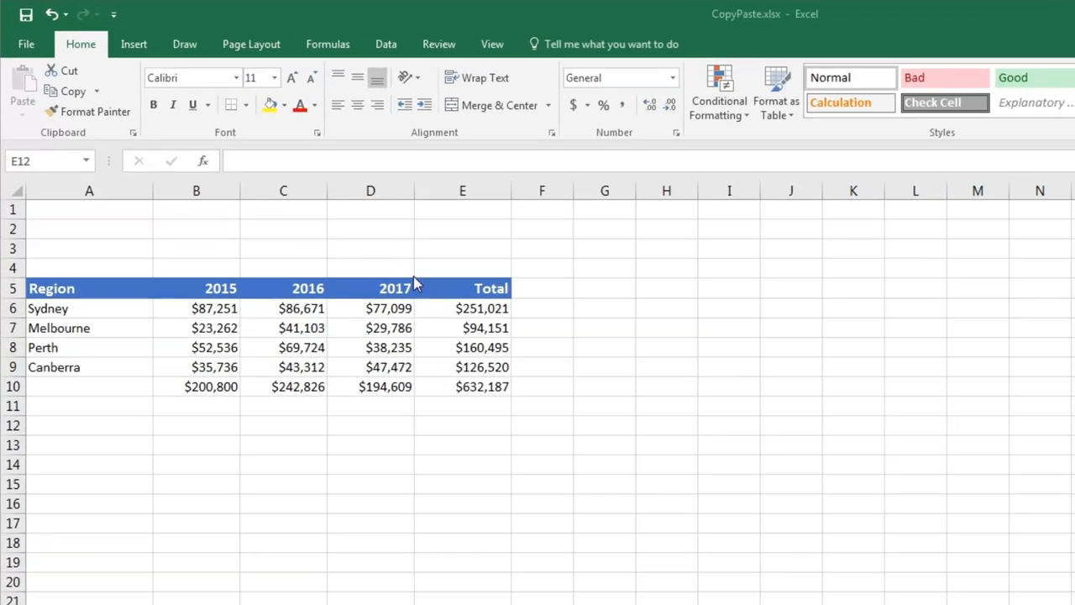
mouse_move(454, 292)
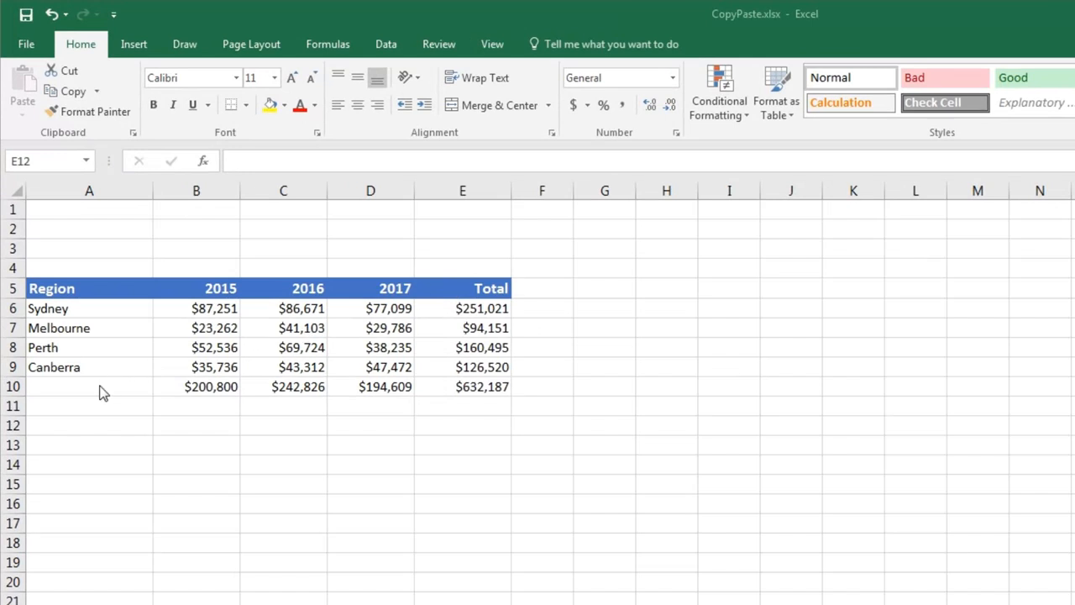
mouse_move(441, 292)
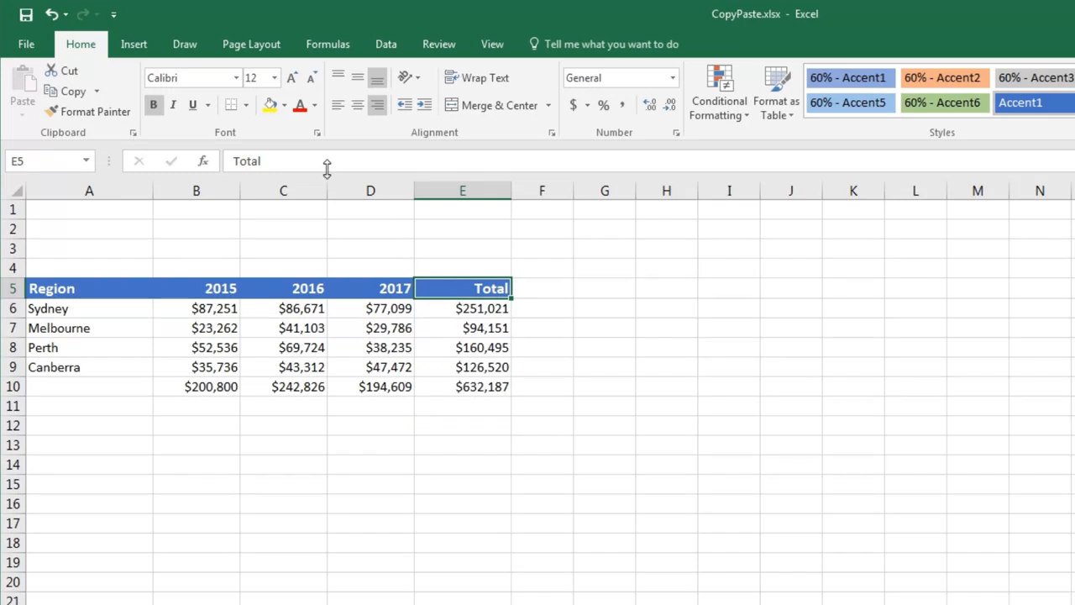
- Copy the 'Total' heading from cell E5
left_click(72, 90)
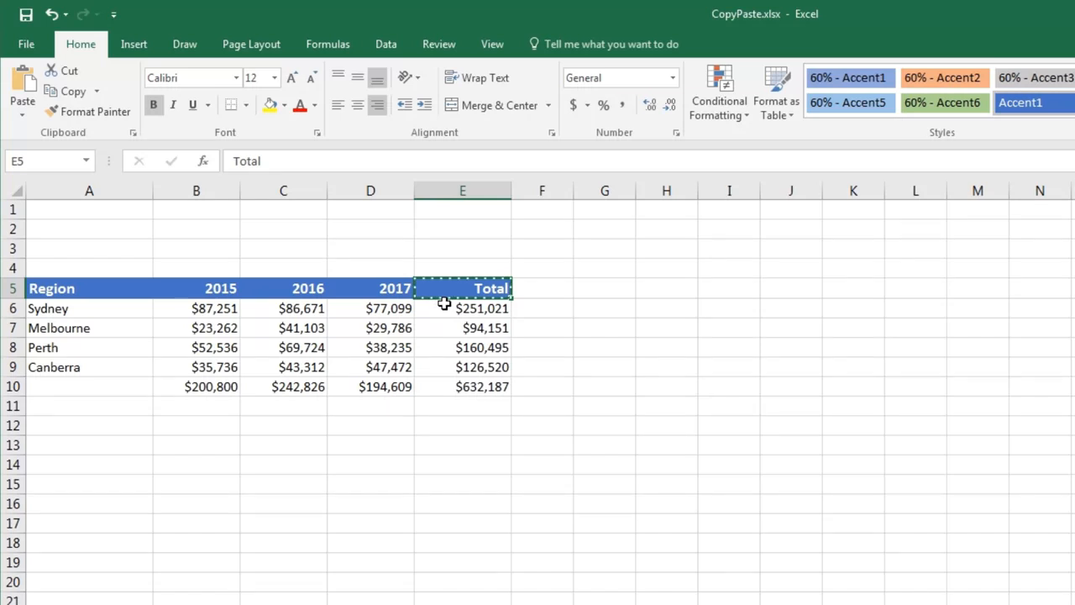
mouse_move(112, 384)
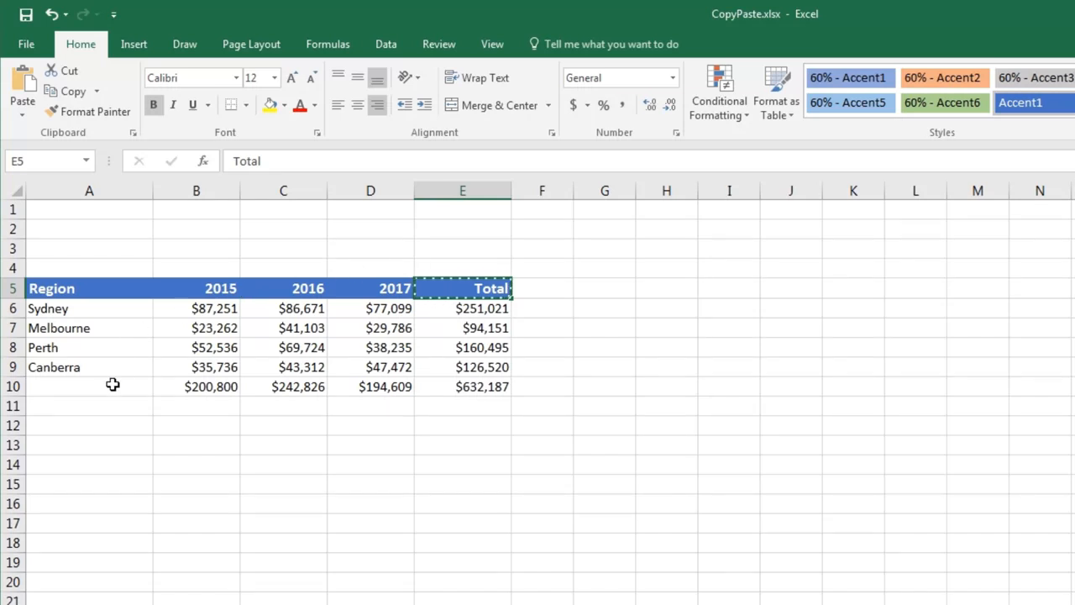
- Paste 'Total' into A10 as values only, without the heading formatting
left_click(89, 385)
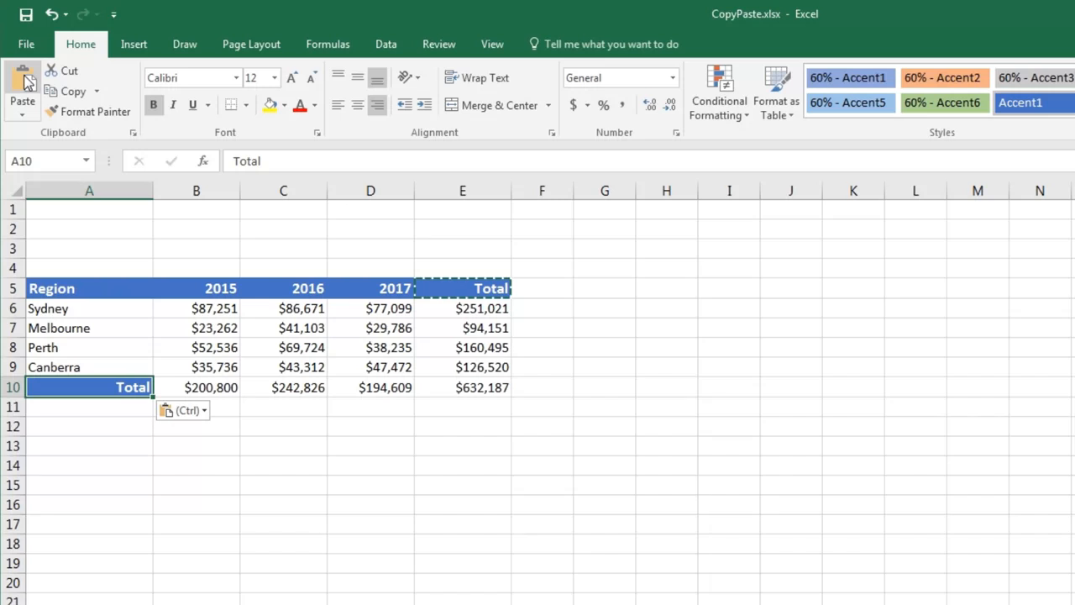
mouse_move(432, 283)
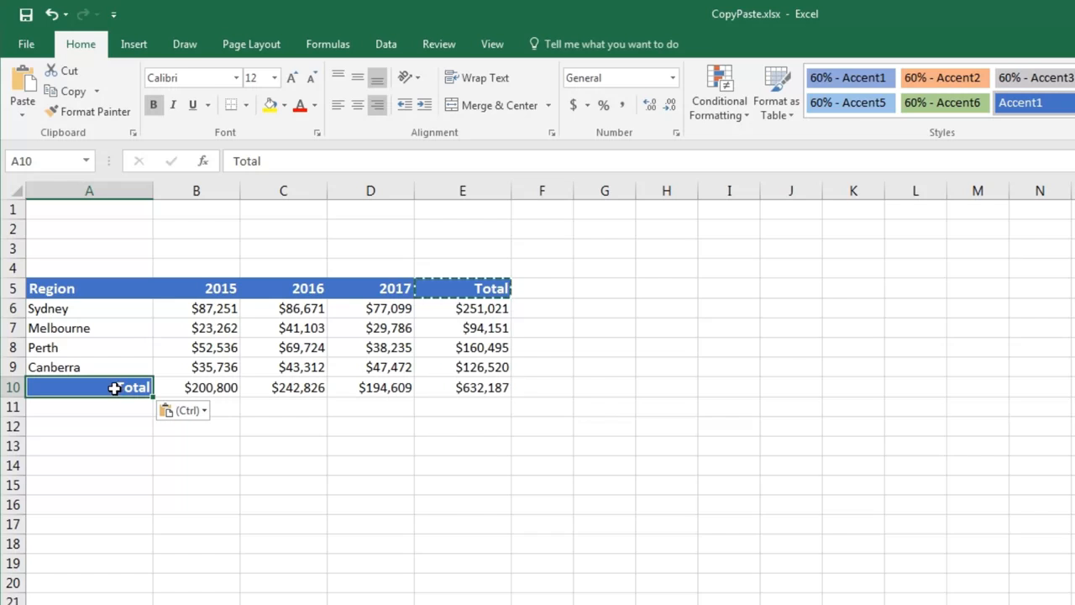
mouse_move(167, 410)
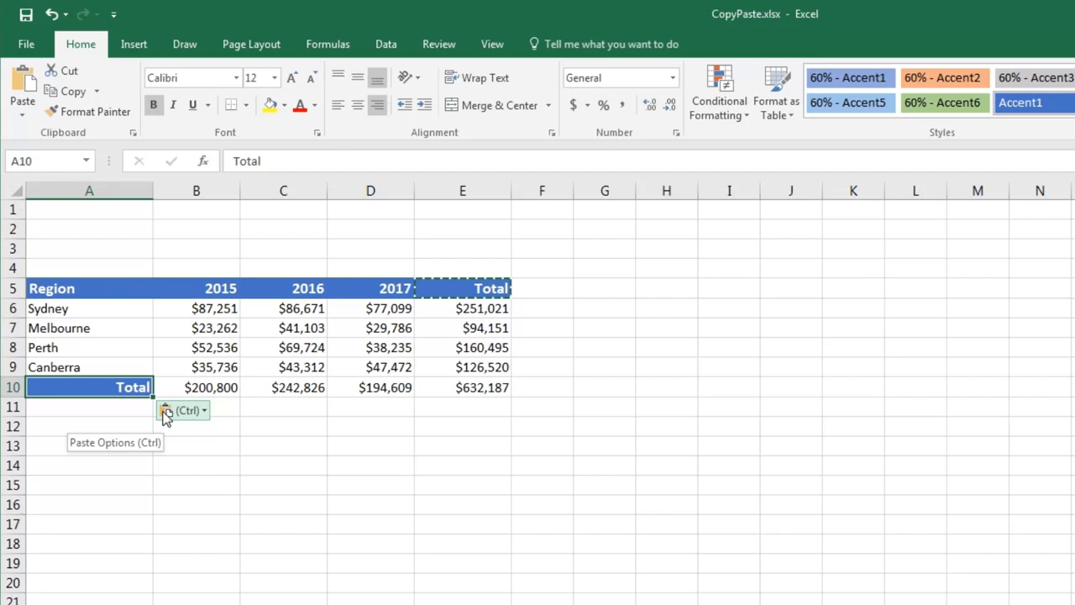
mouse_move(214, 430)
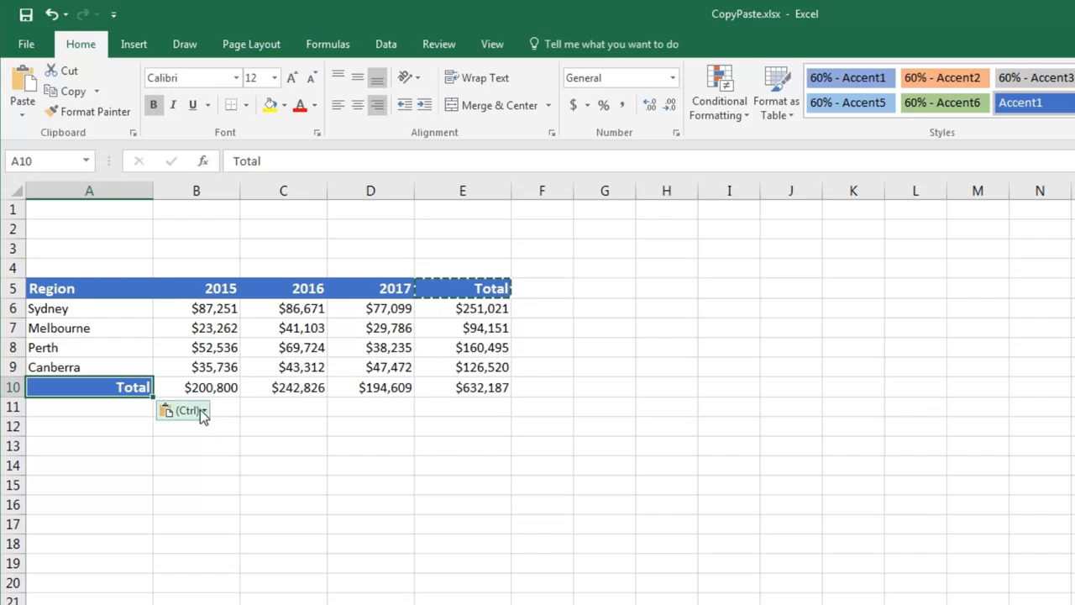
left_click(202, 411)
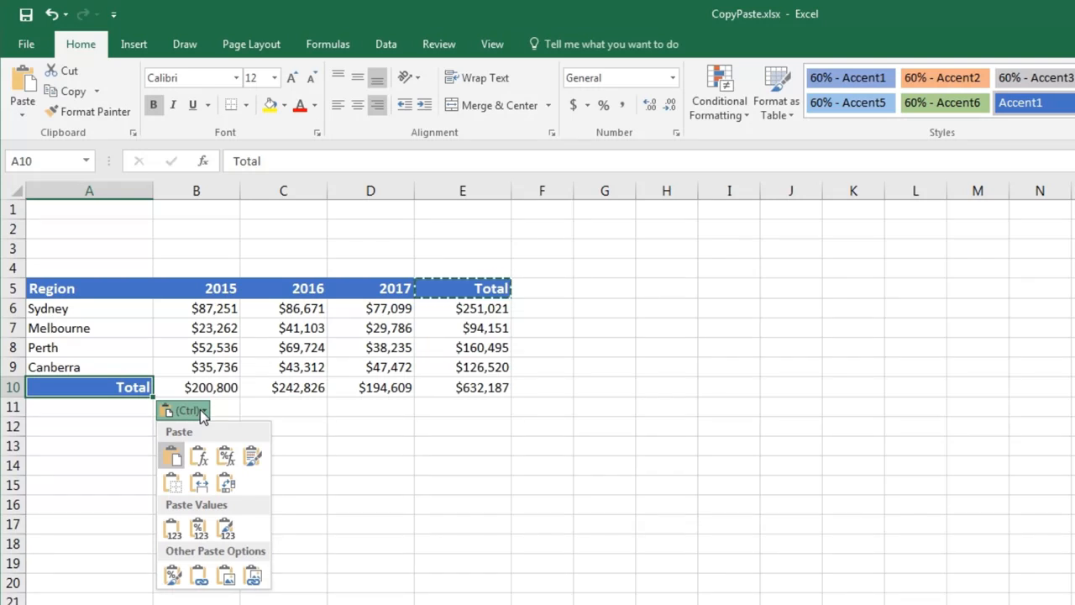
mouse_move(187, 428)
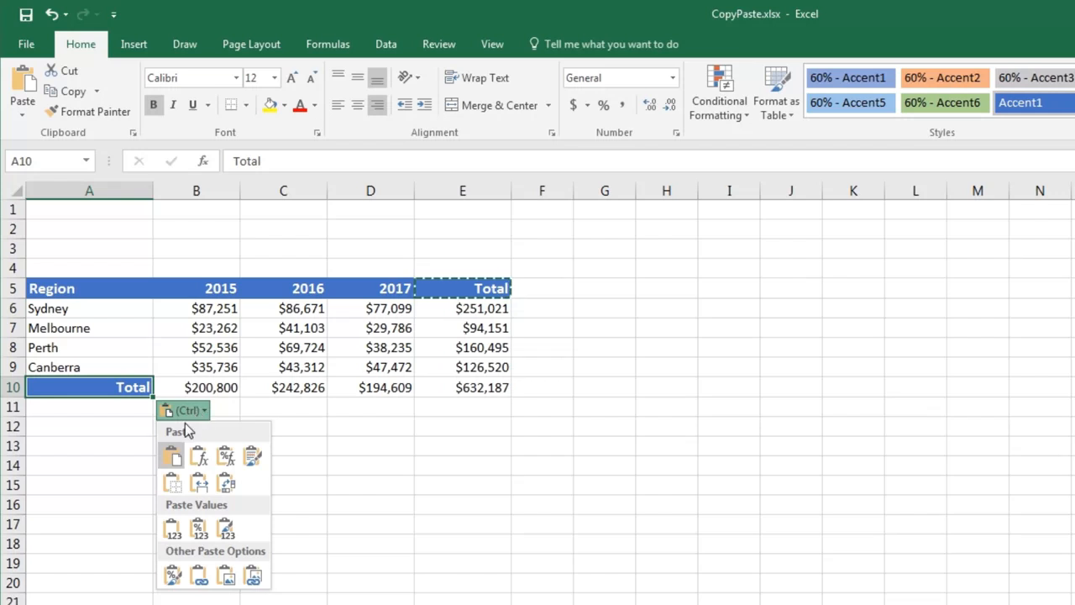
mouse_move(172, 527)
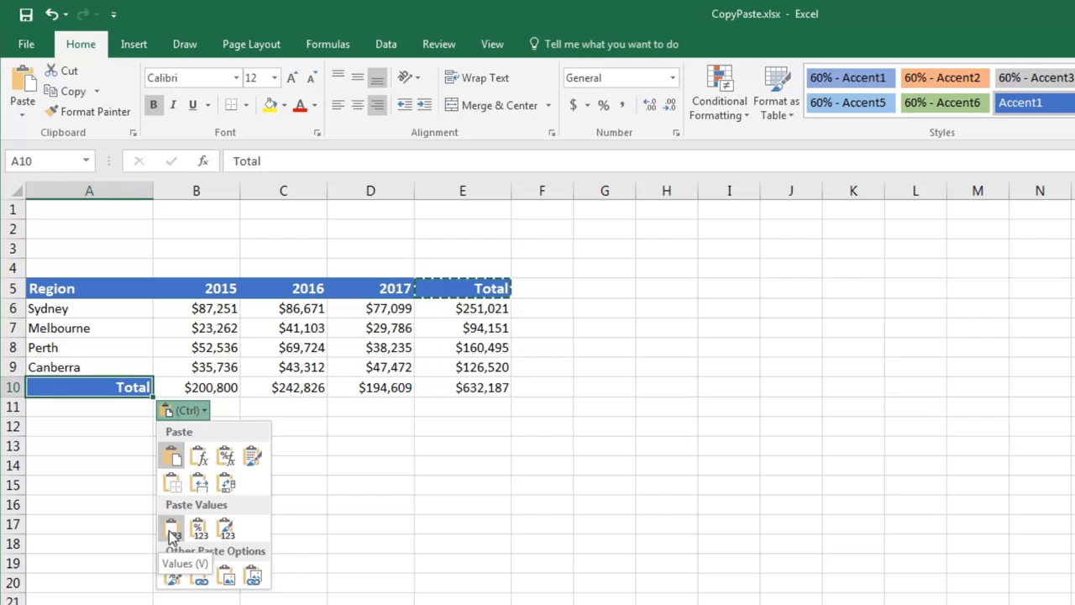
left_click(171, 526)
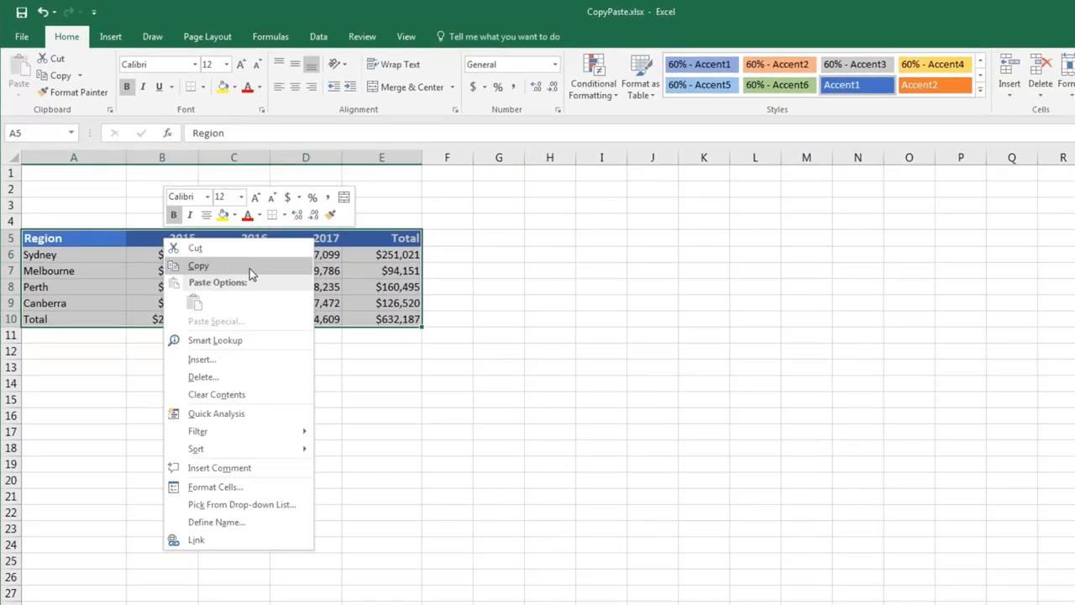
- Copy the sales table A5:E10 and paste the duplicate starting at A13
left_click(198, 266)
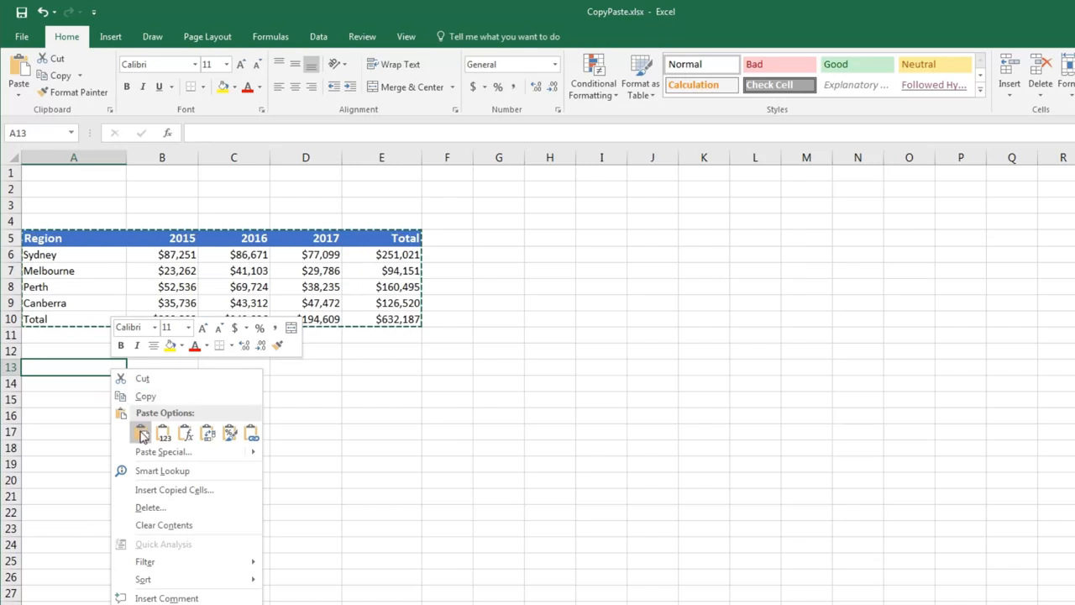
left_click(141, 432)
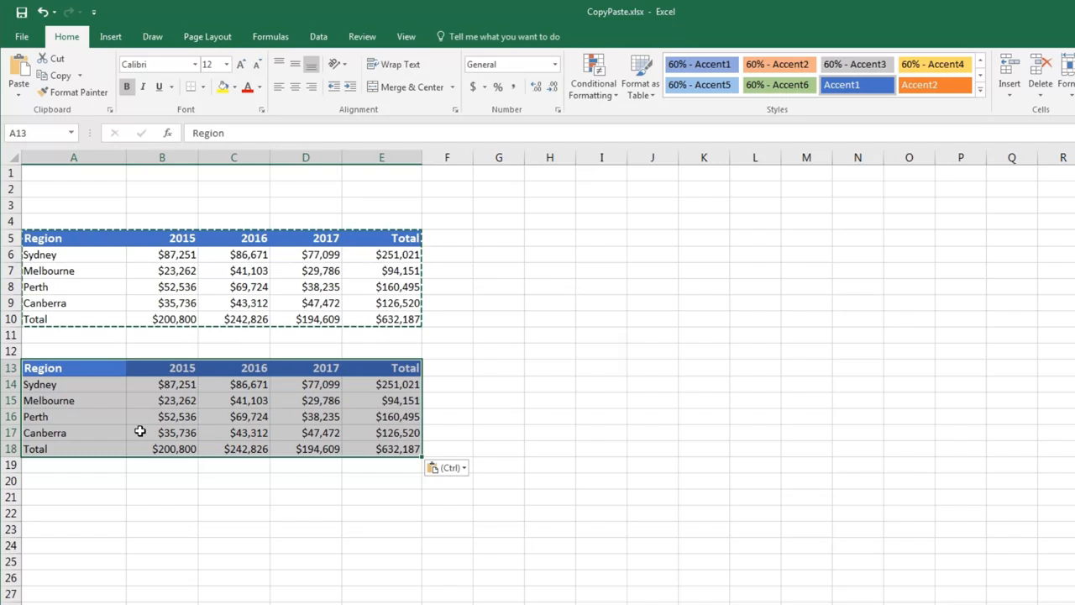
mouse_move(15, 431)
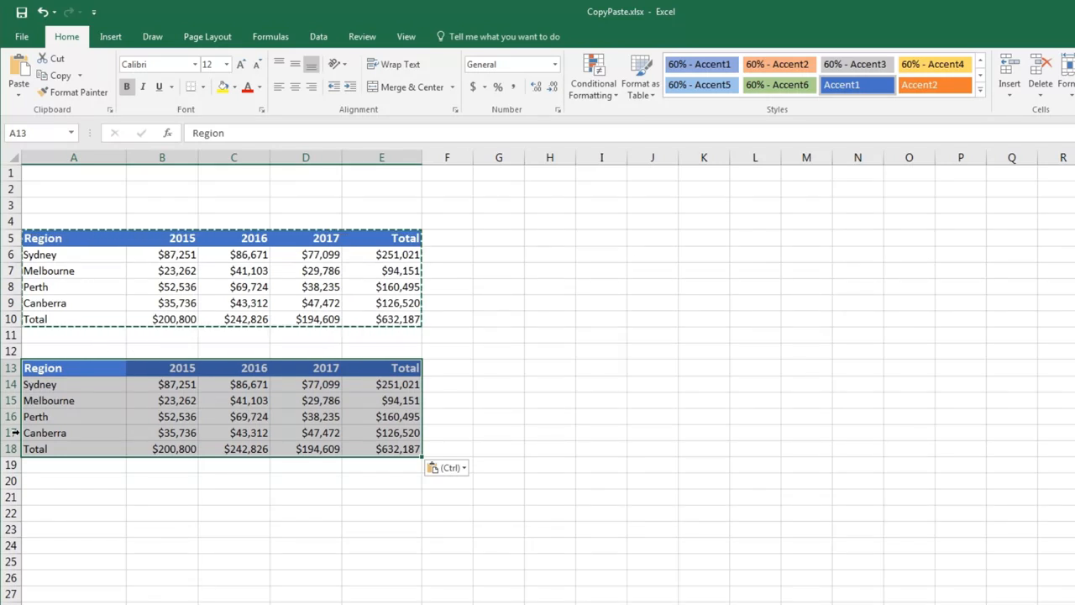
mouse_move(407, 436)
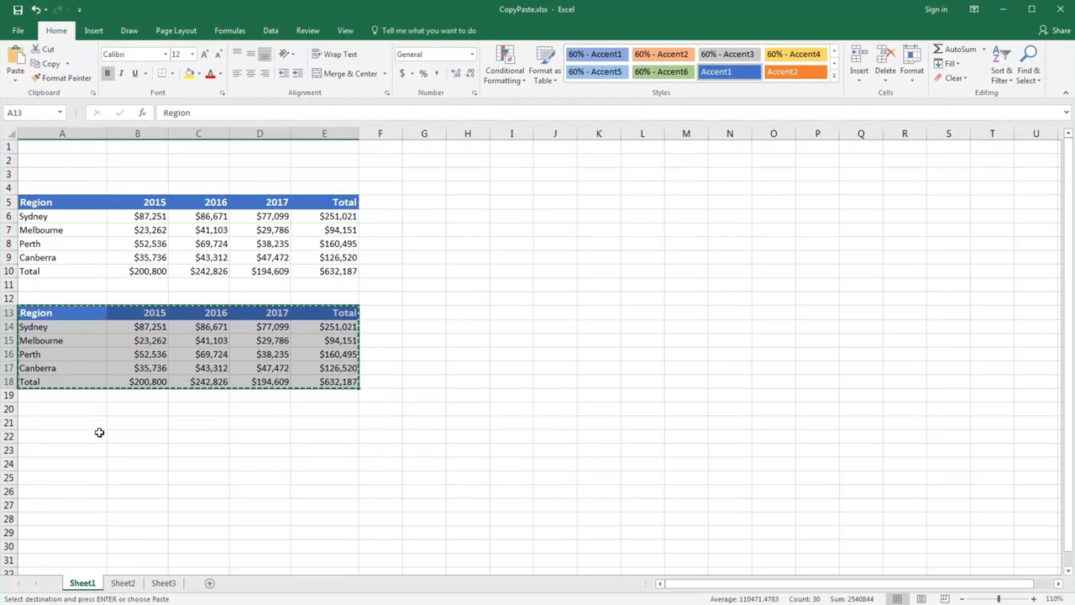
- Paste the duplicated sales table into cell A1 of Sheet2
left_click(123, 582)
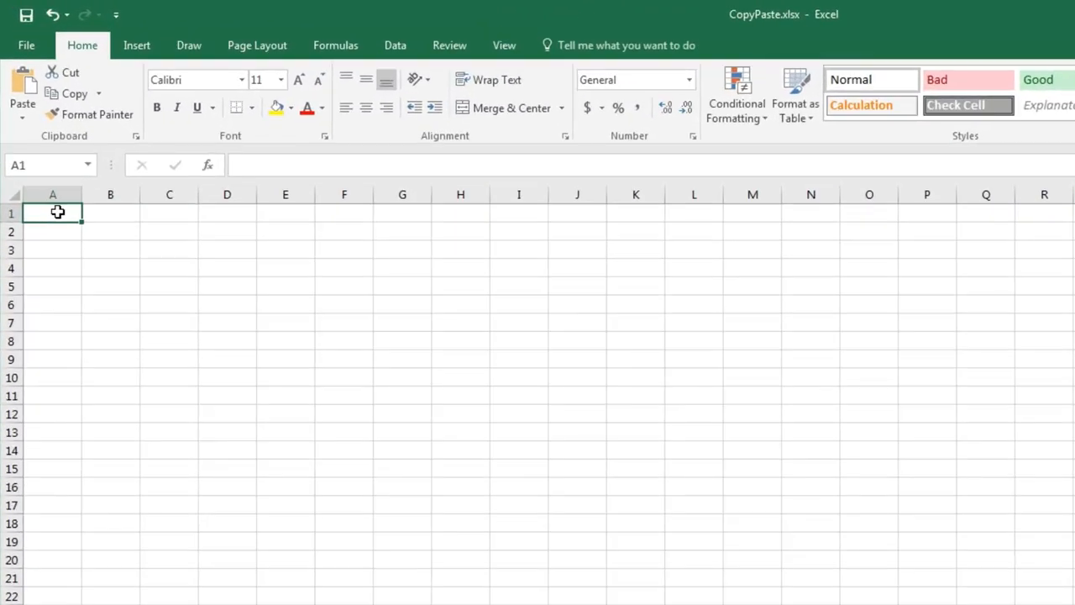
right_click(52, 213)
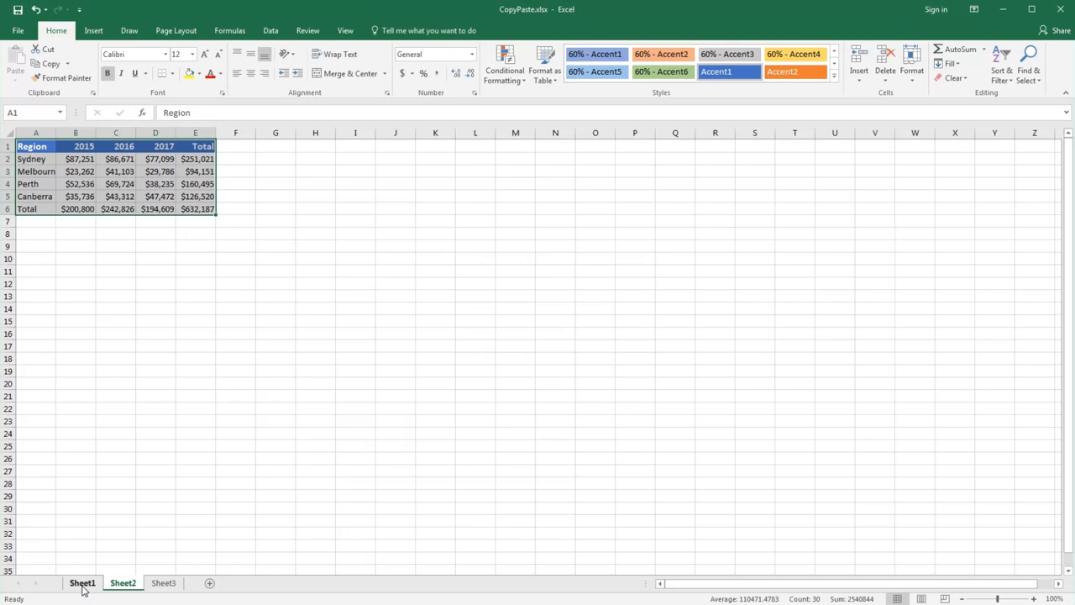
- Re-copy the Sheet1 sales table and paste it at Sheet2 A1 with Keep Source Column Widths
left_click(82, 582)
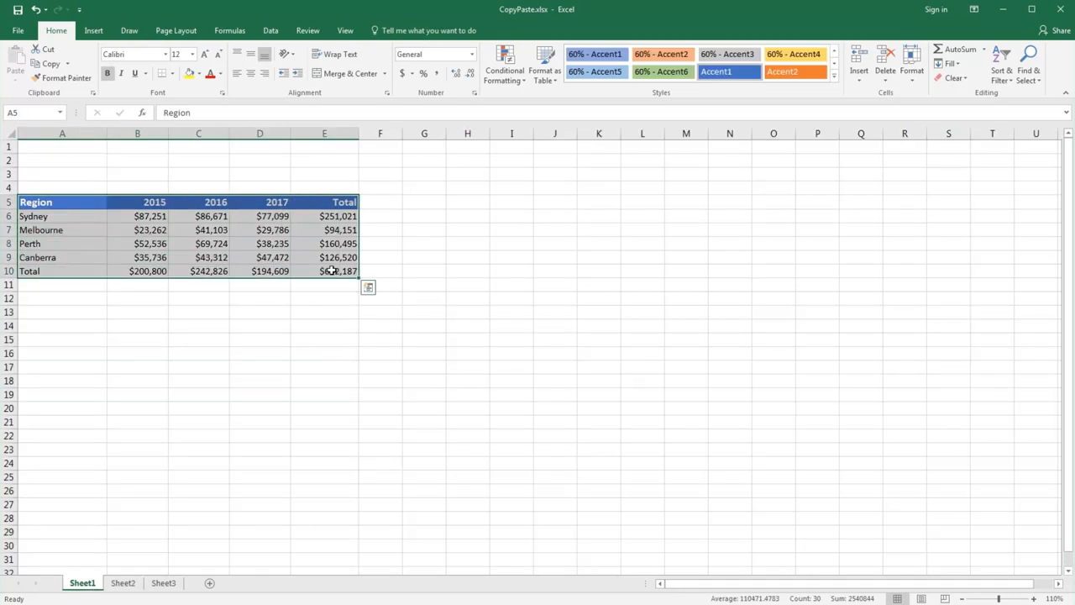
right_click(331, 270)
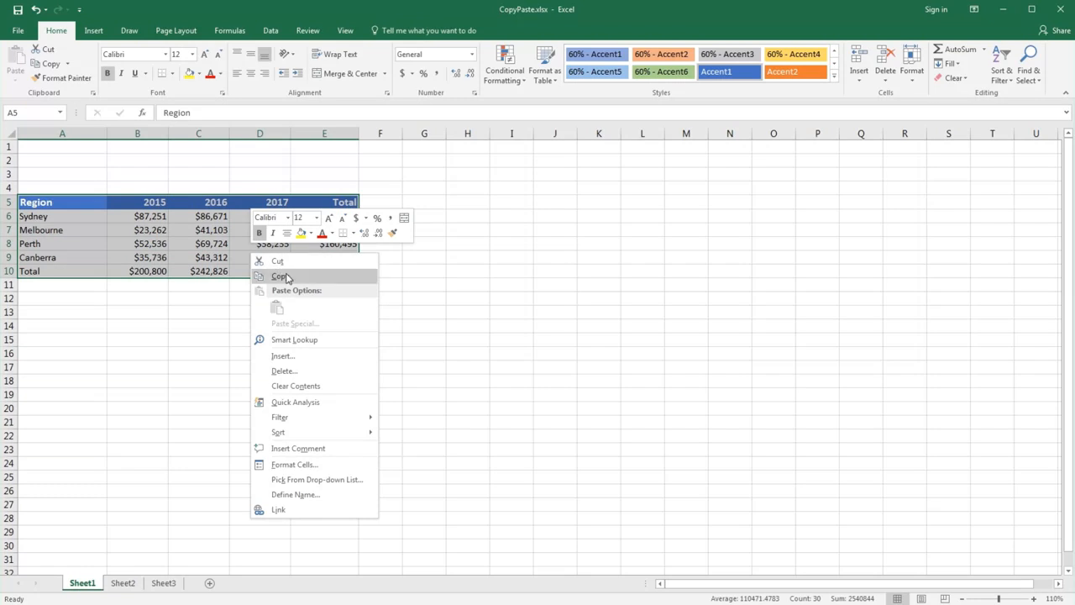
left_click(282, 275)
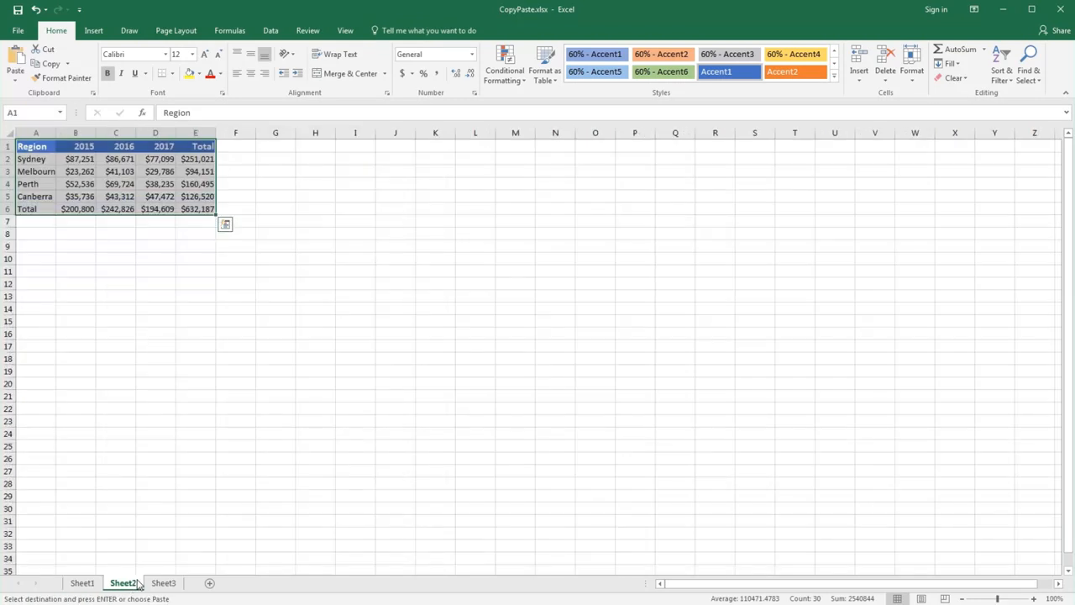
right_click(32, 146)
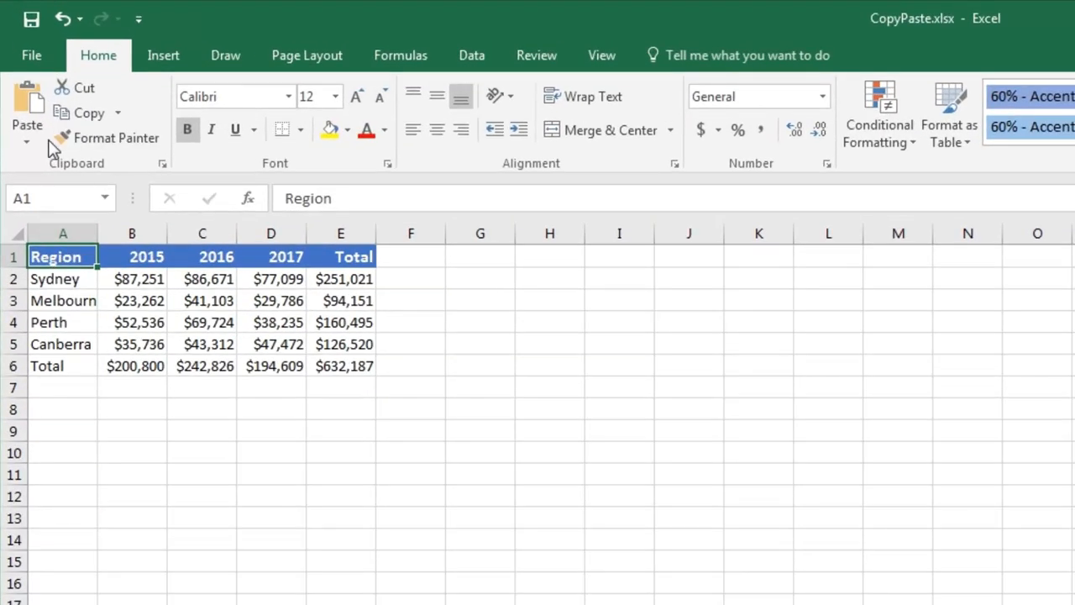
left_click(27, 143)
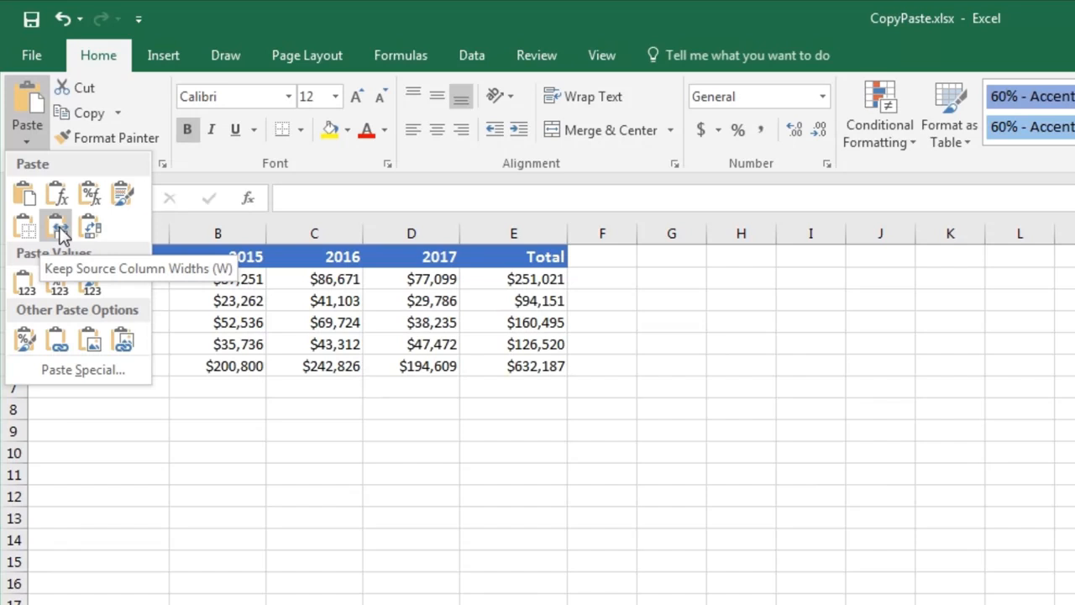
left_click(57, 227)
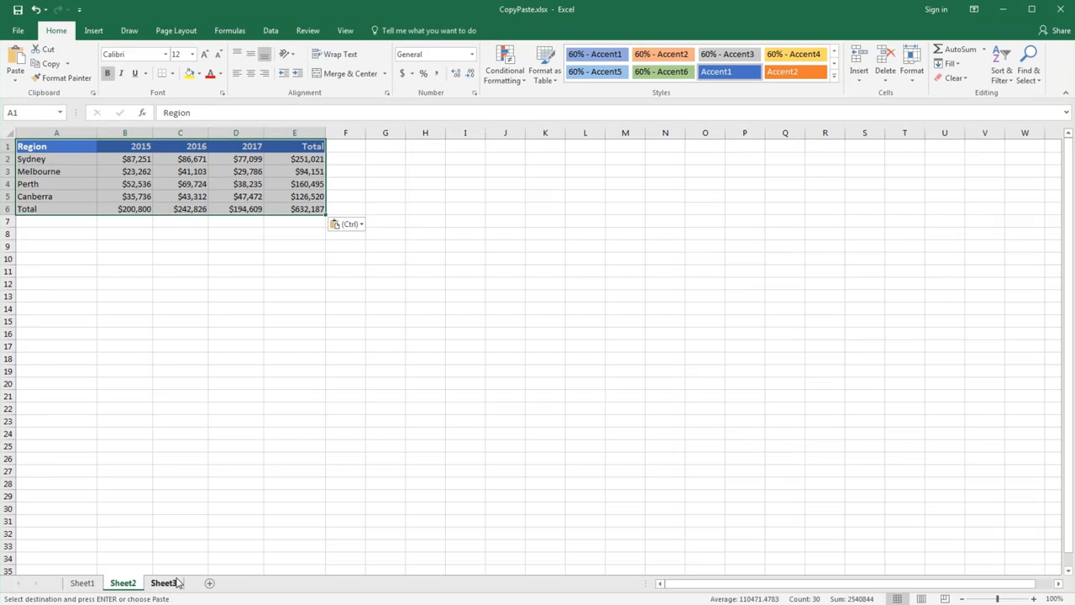
- Paste the sales table at Sheet3 A1 using Transpose
left_click(163, 582)
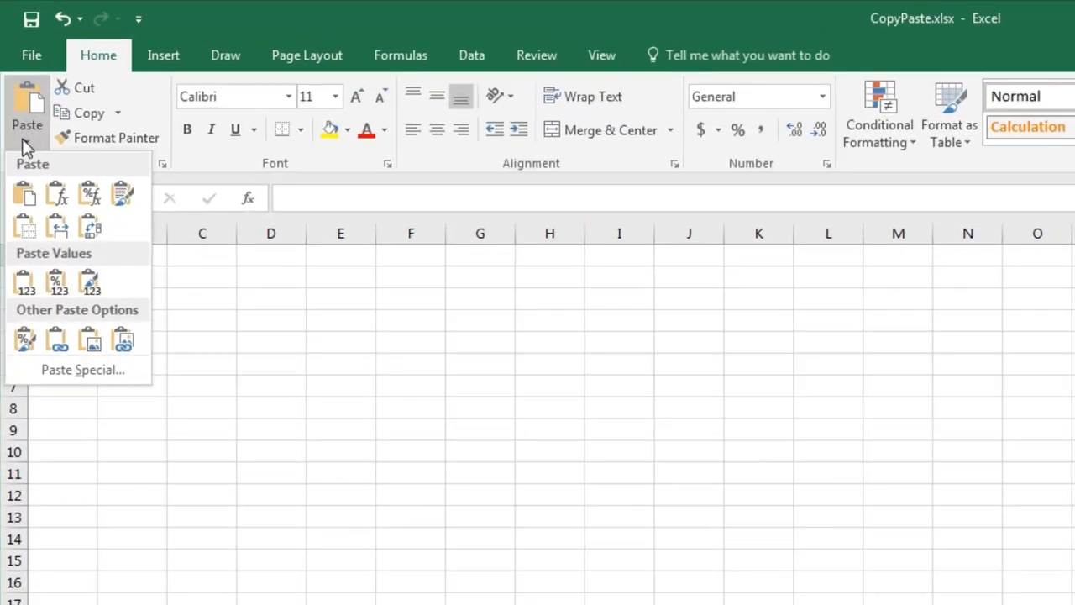
mouse_move(90, 225)
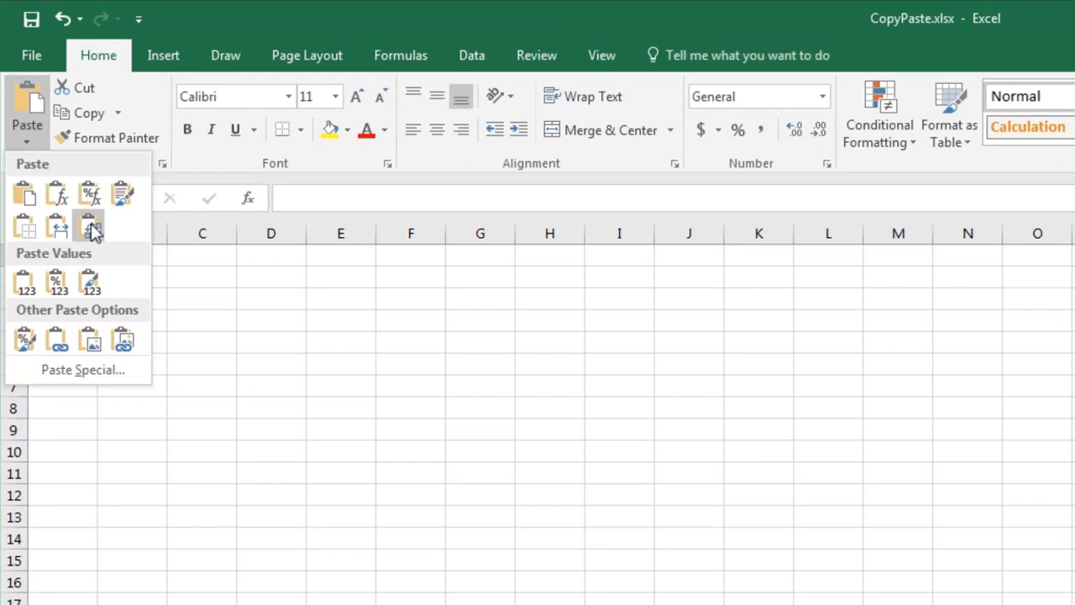
mouse_move(89, 227)
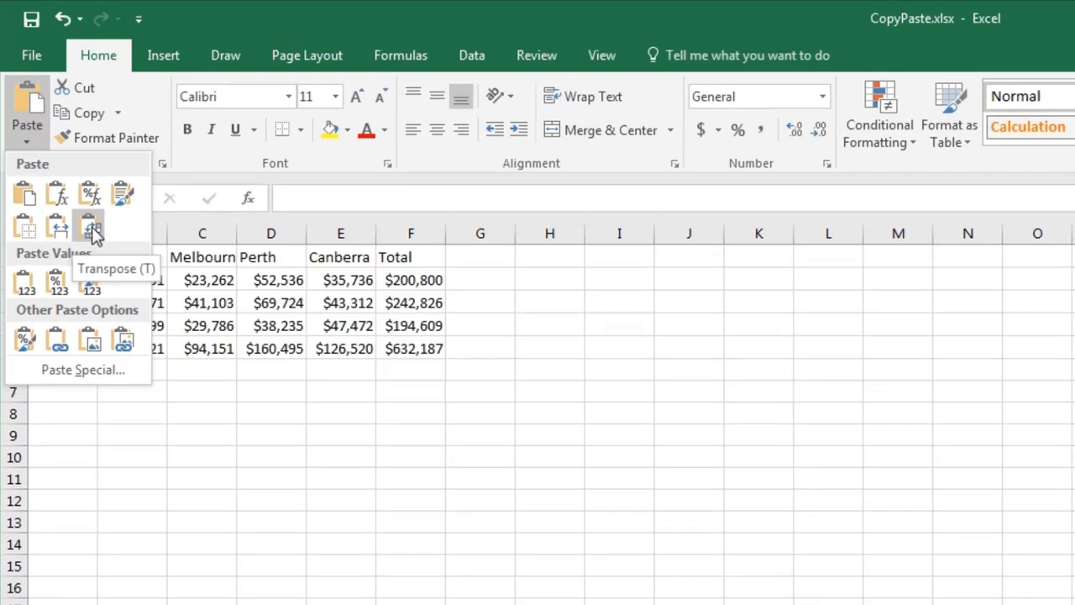
left_click(90, 225)
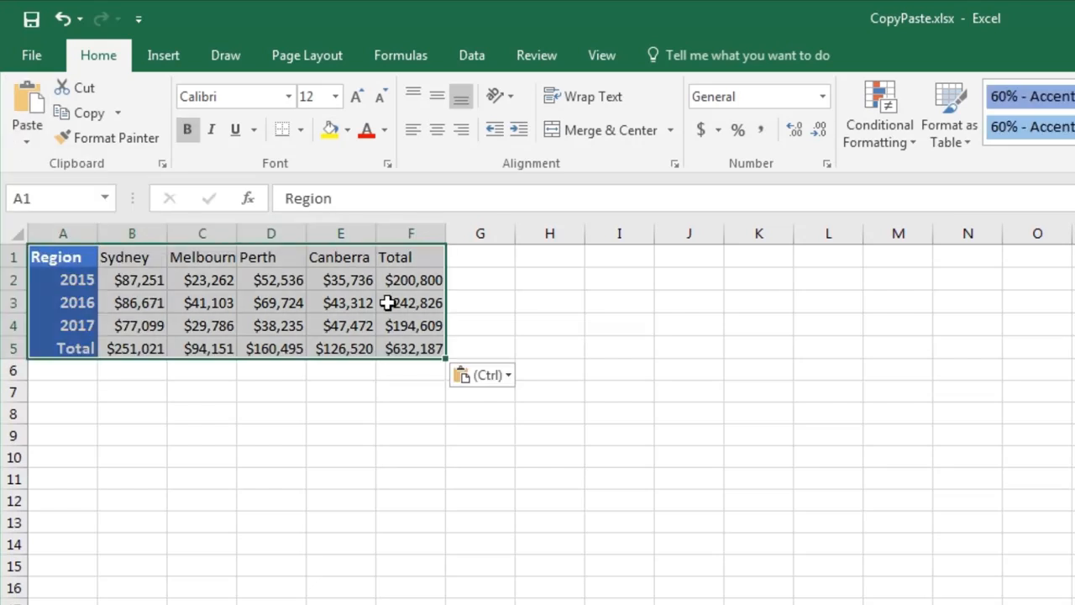
mouse_move(384, 301)
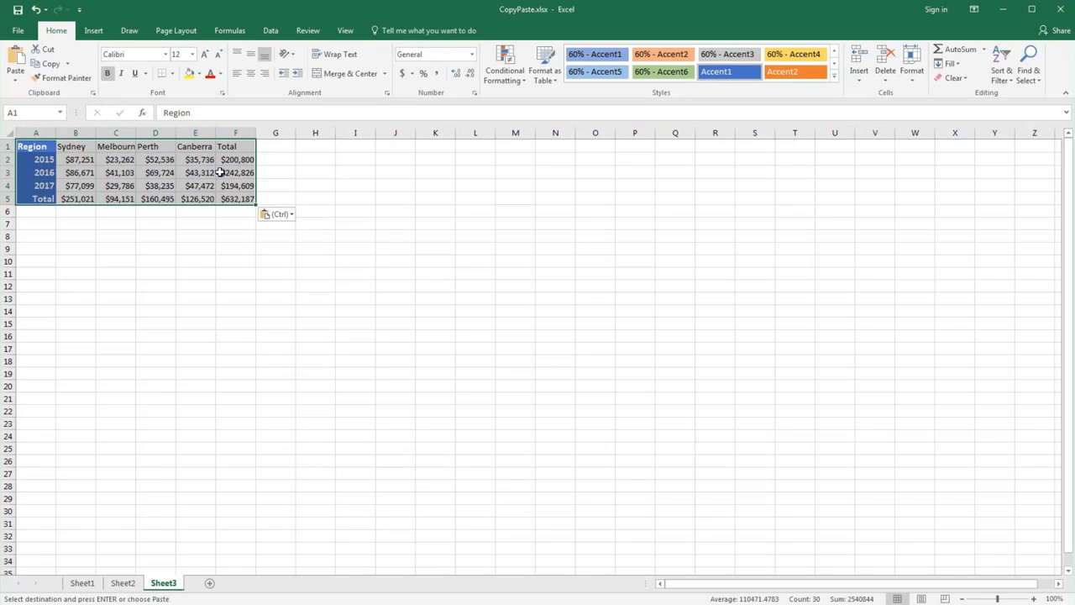
mouse_move(219, 160)
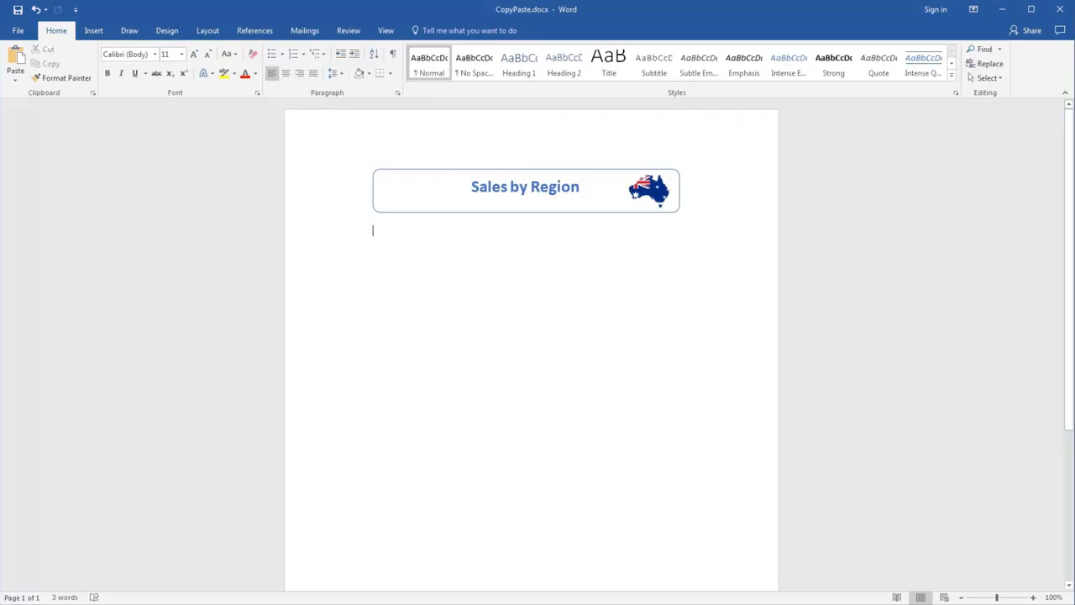
mouse_move(391, 231)
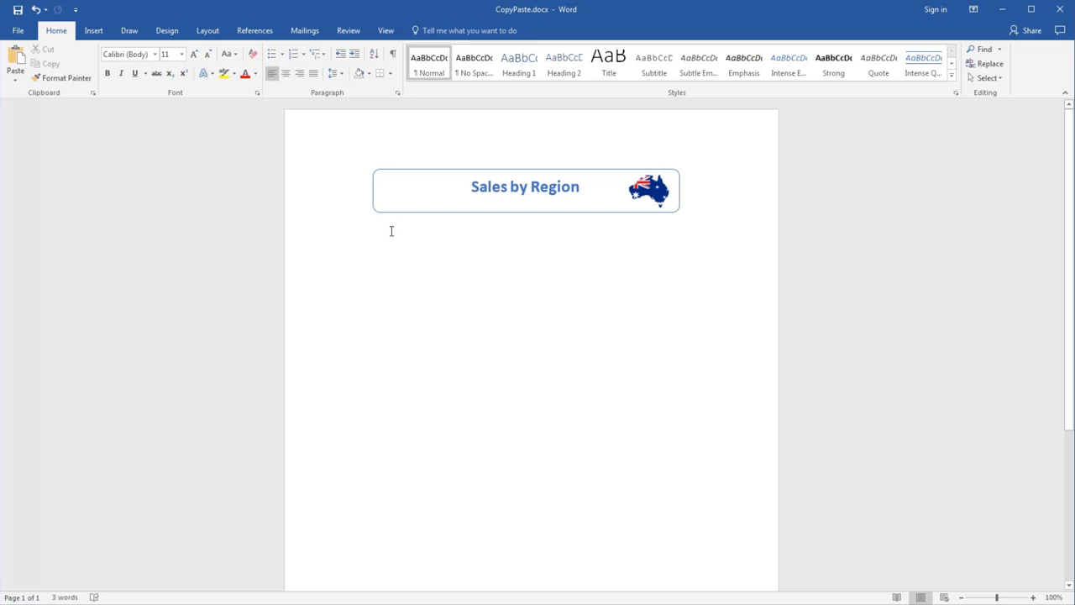
mouse_move(322, 200)
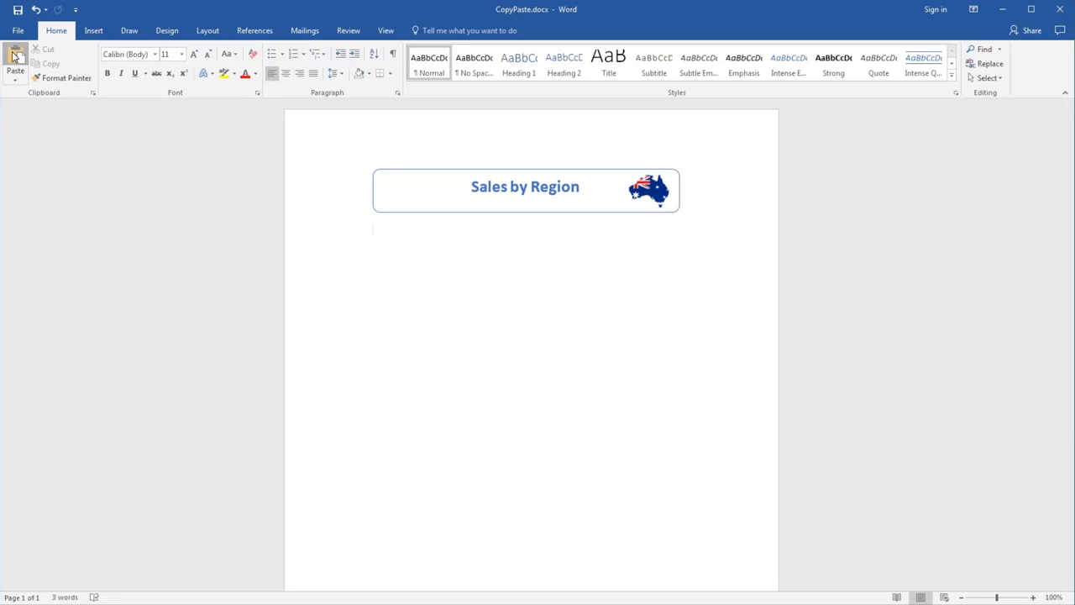
- Paste the sales table below the Word 'Sales by Region' banner, then copy the banner
left_click(15, 63)
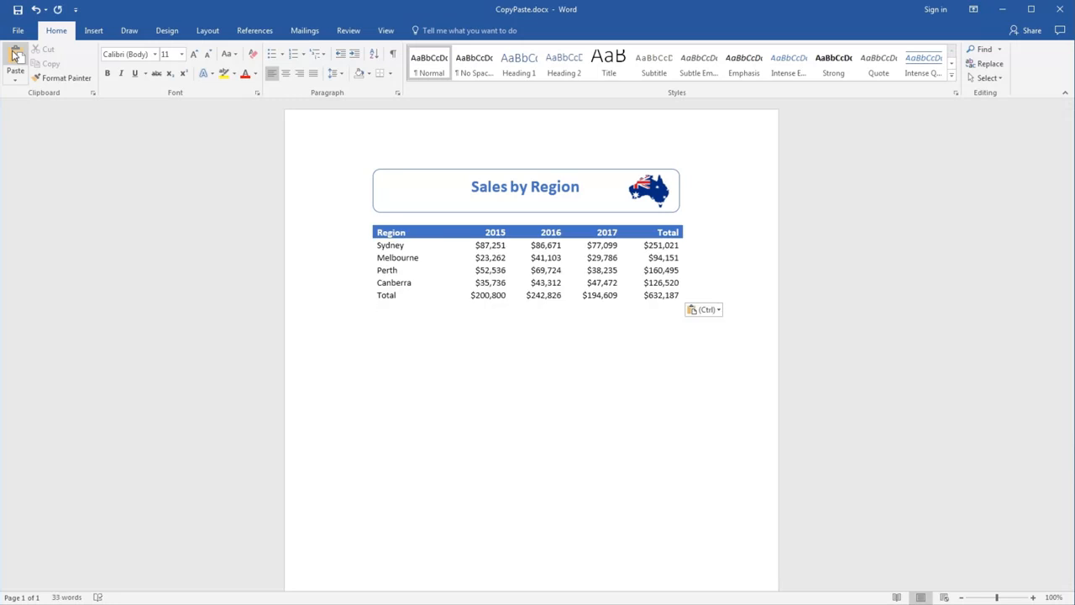
left_click(373, 306)
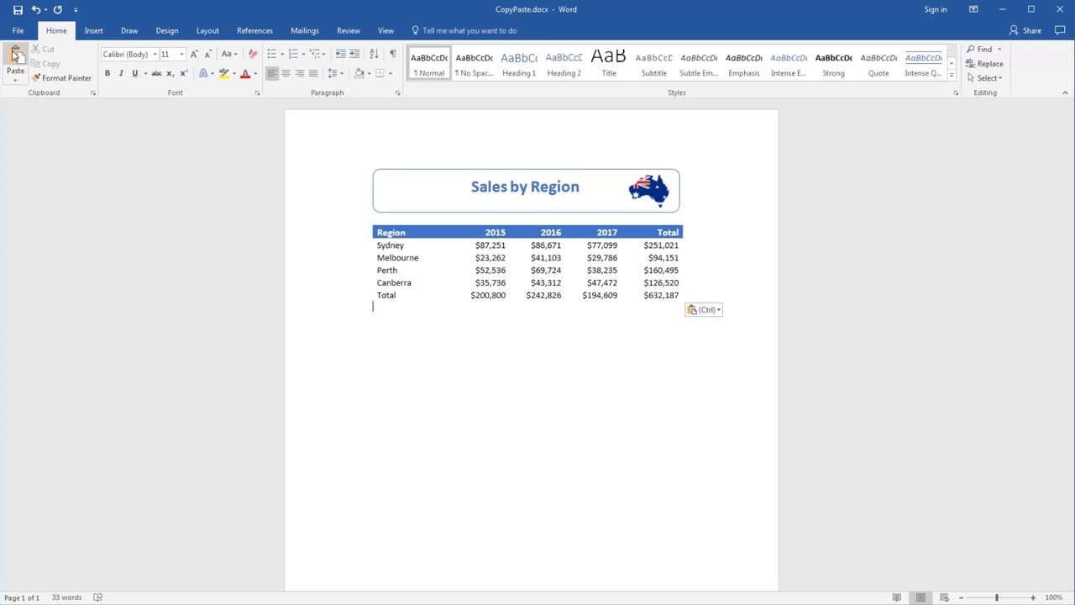
left_click(525, 187)
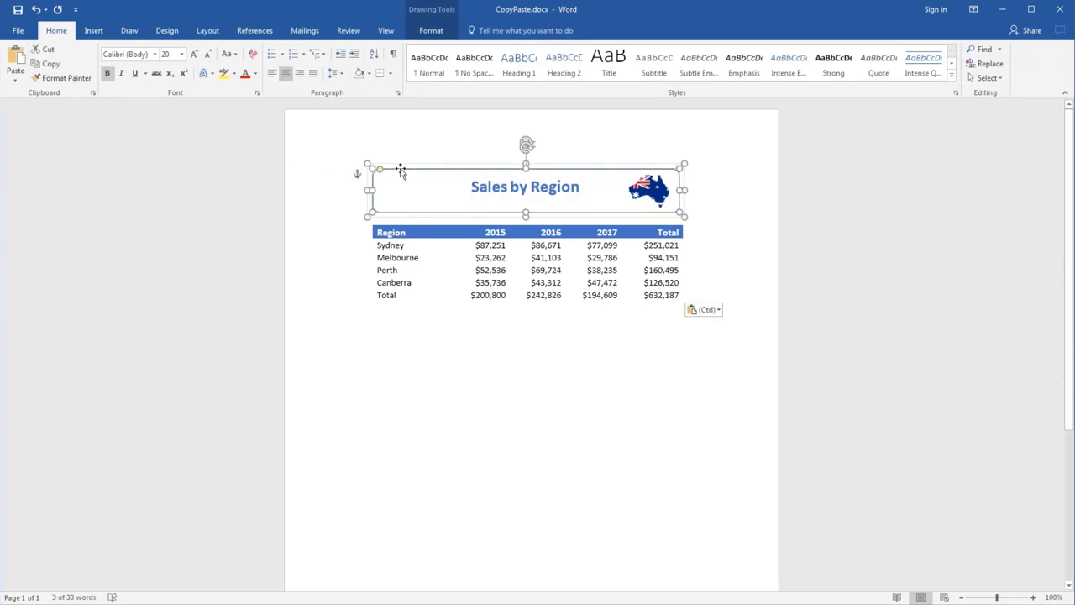
key("ctrl+c")
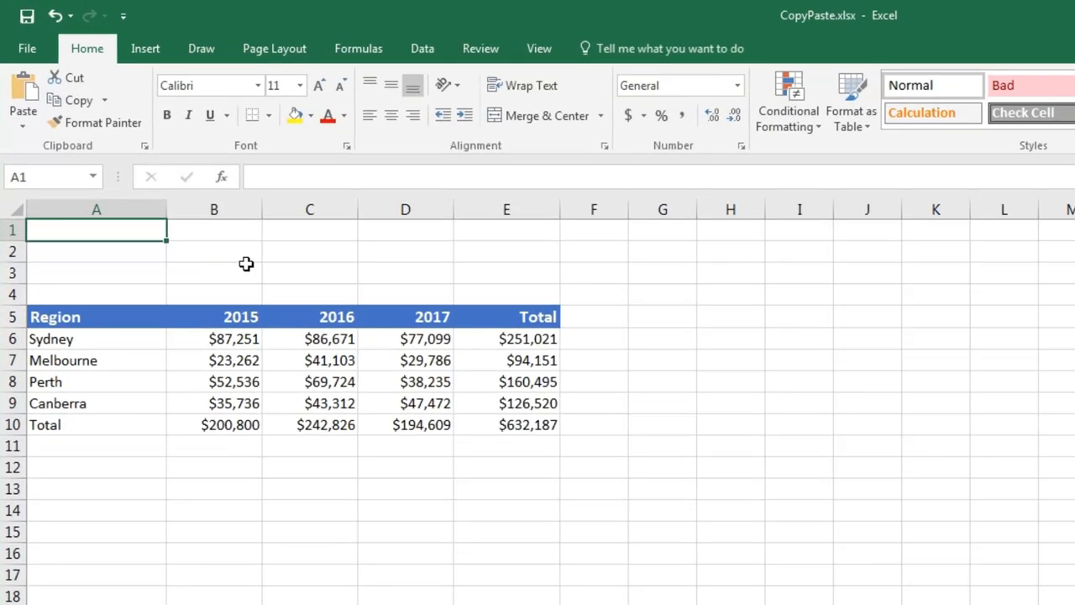
- Paste the Word banner above the Sheet1 sales table and deselect it
key("ctrl+v")
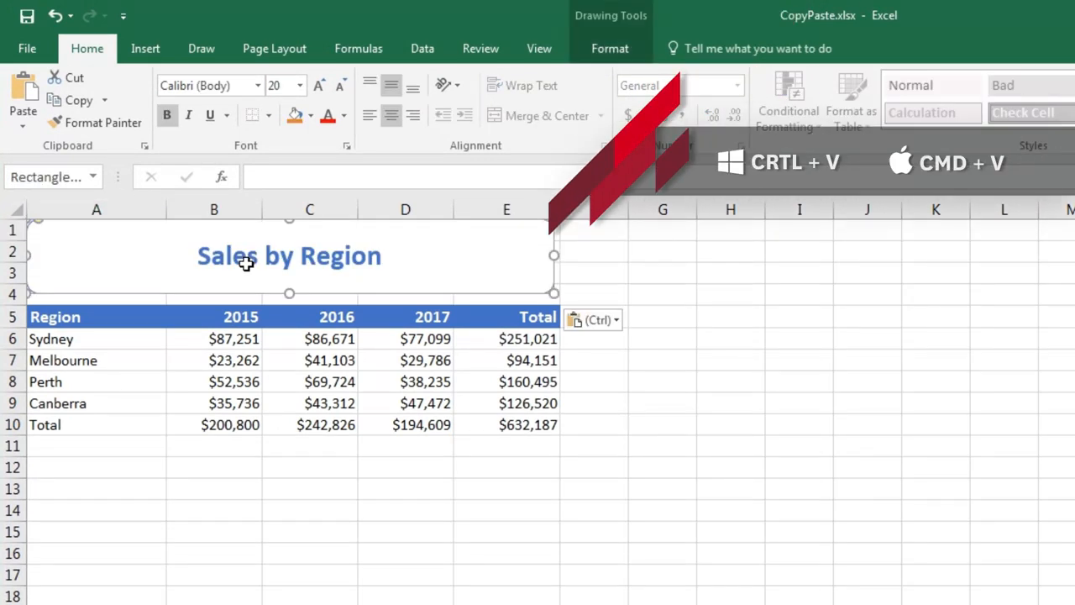
left_click(505, 467)
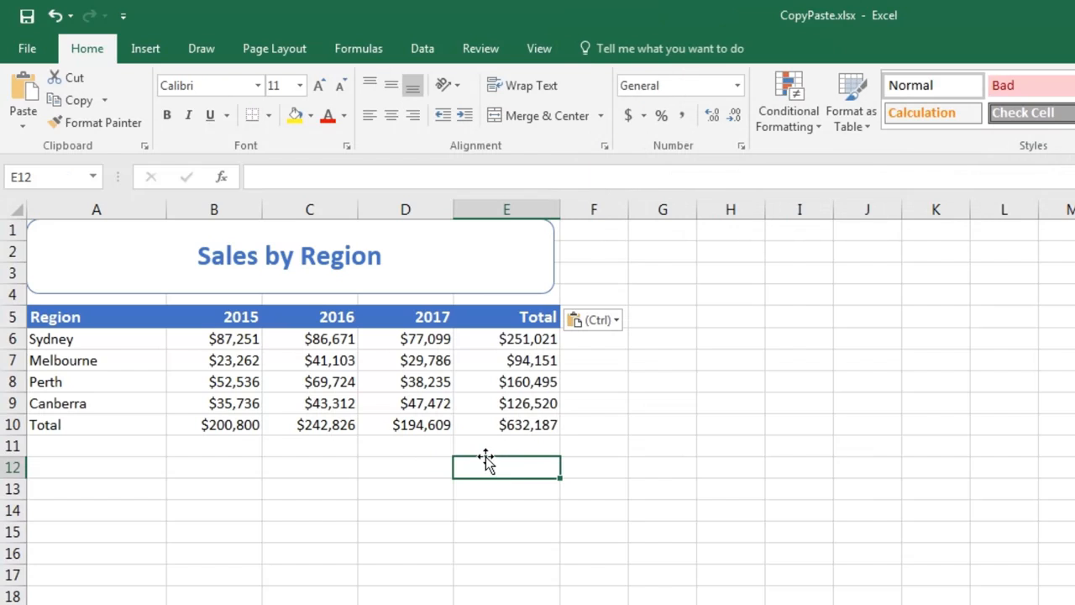